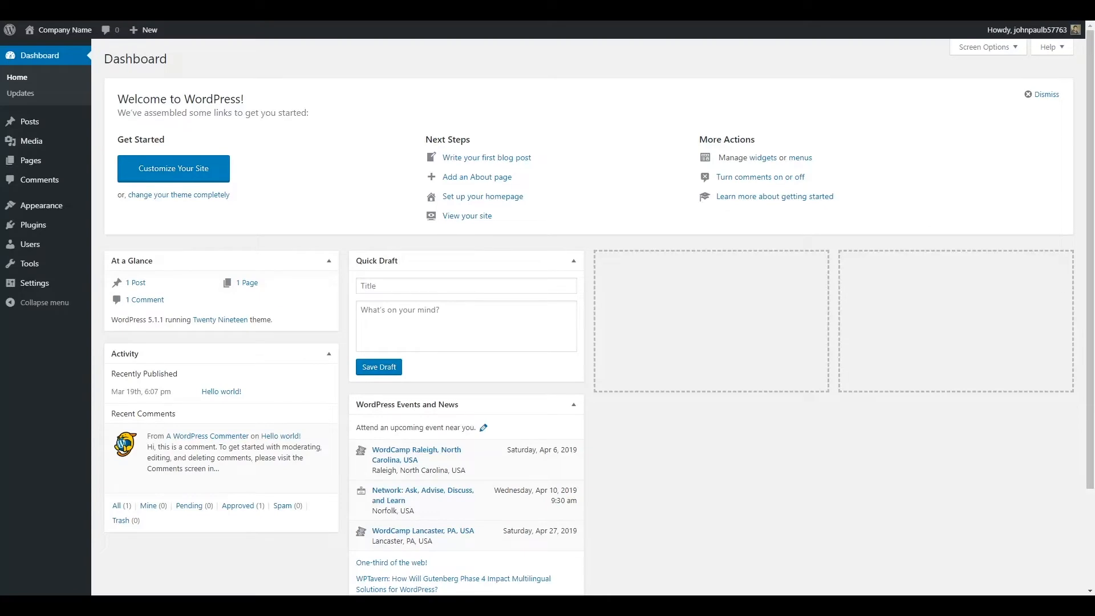
# Step: Go to Plugins > Add New from the Dashboard sidebar
pyautogui.click(22, 222)
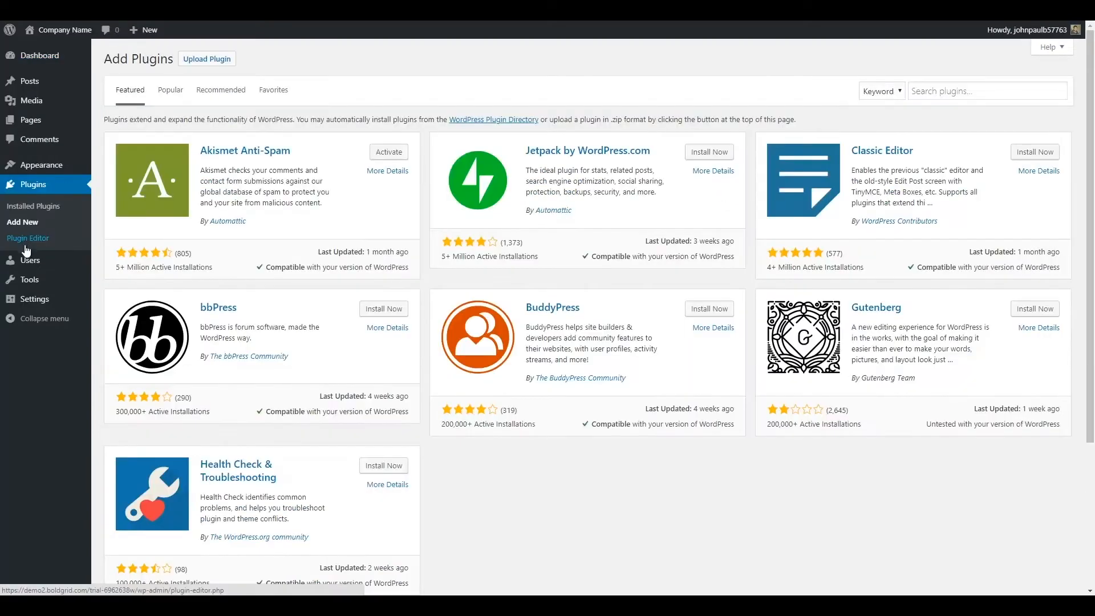
pyautogui.moveTo(29, 260)
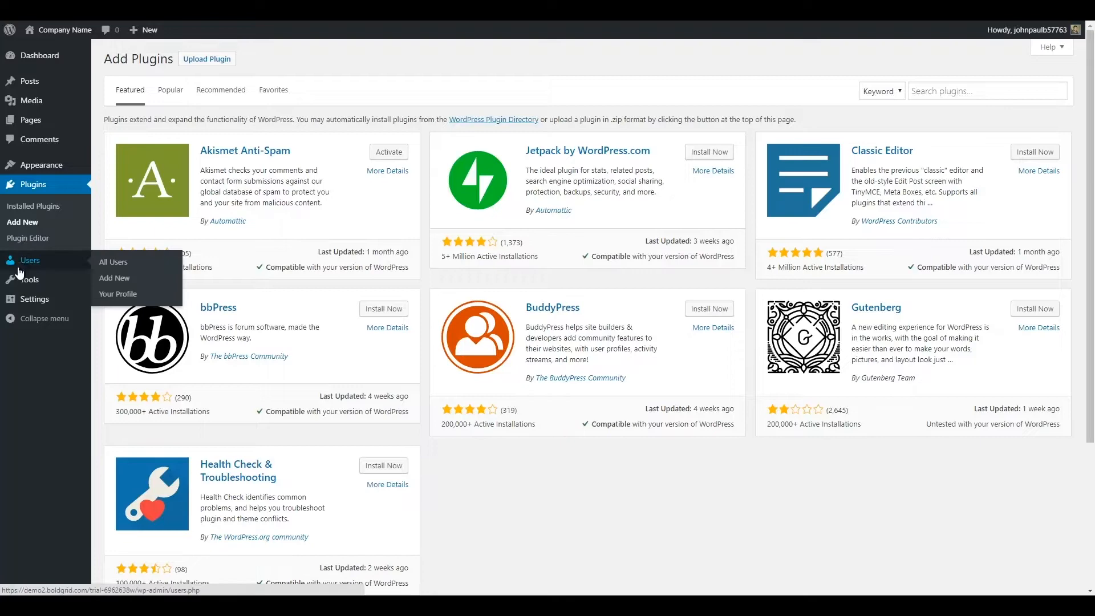
# Step: Search for 'social medi', then install and activate the Social Media Widget plugin
pyautogui.click(987, 92)
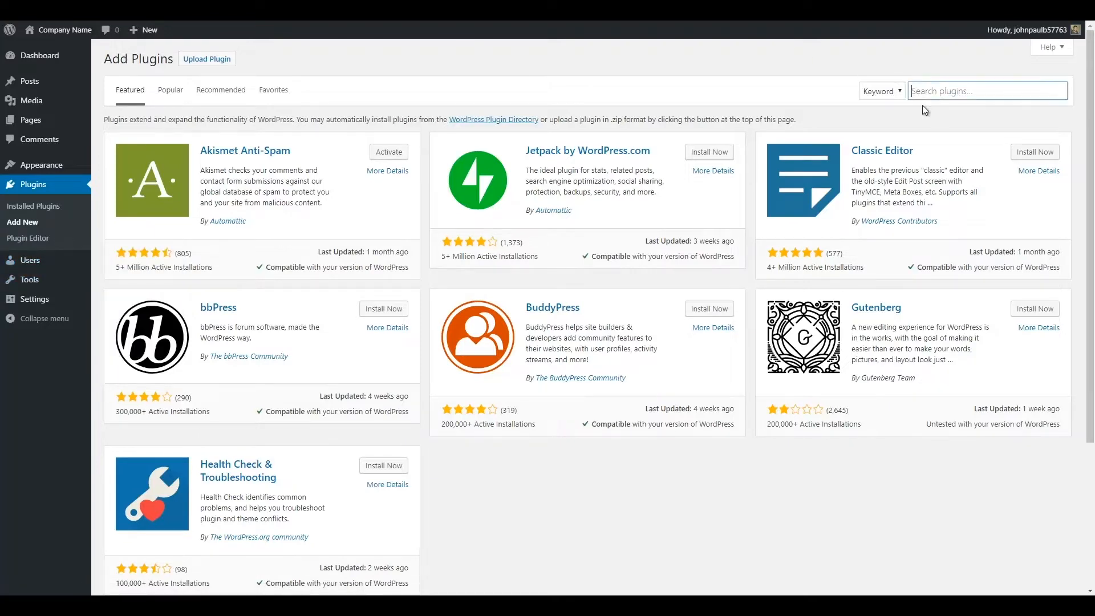
pyautogui.write('social media widget')
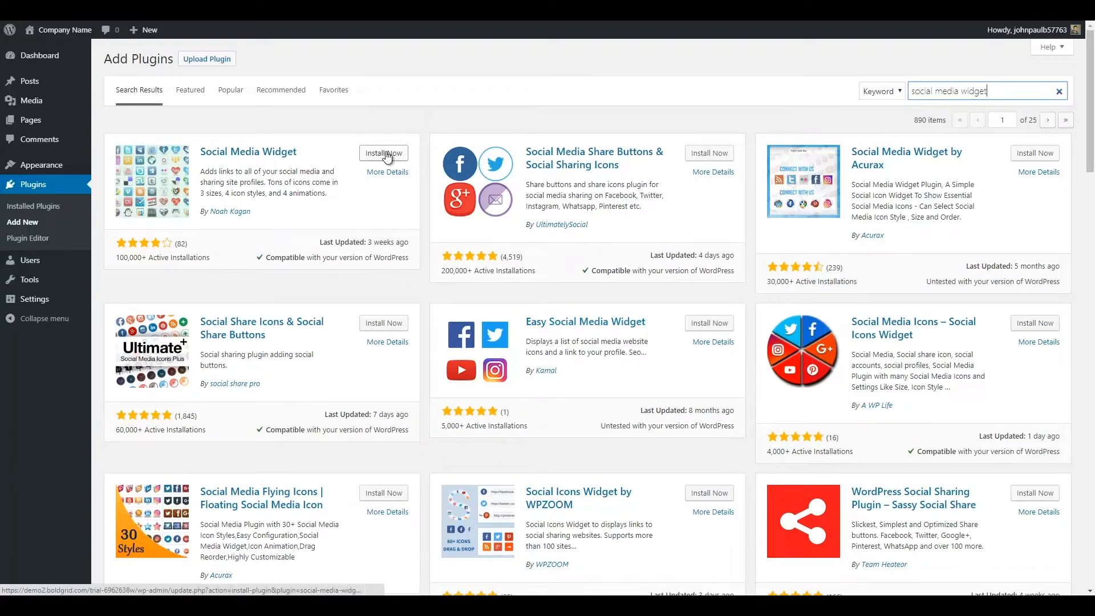
pyautogui.click(383, 153)
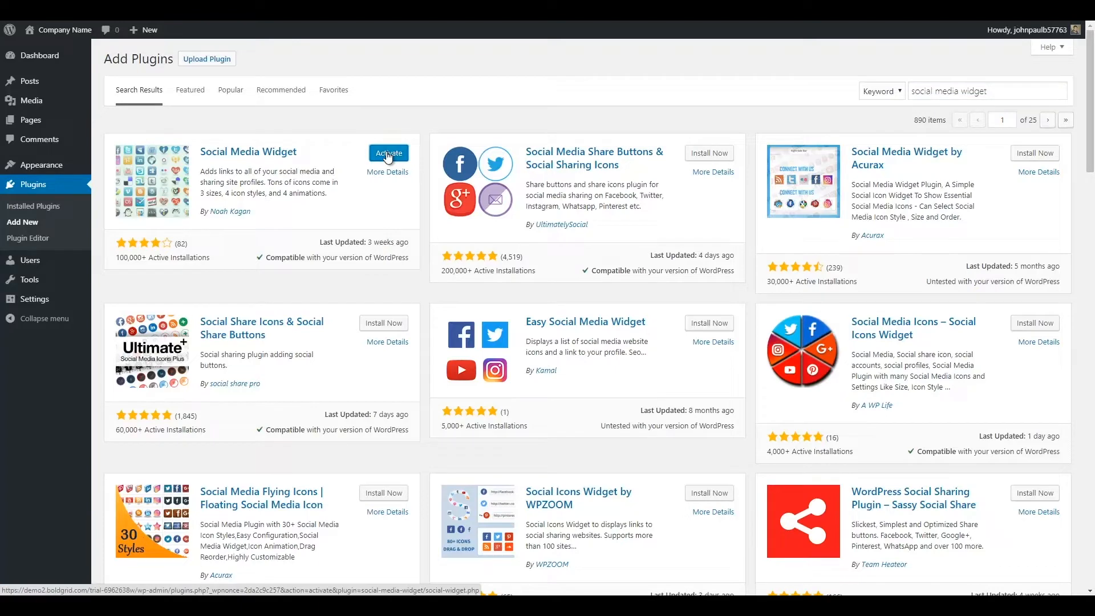
pyautogui.click(388, 153)
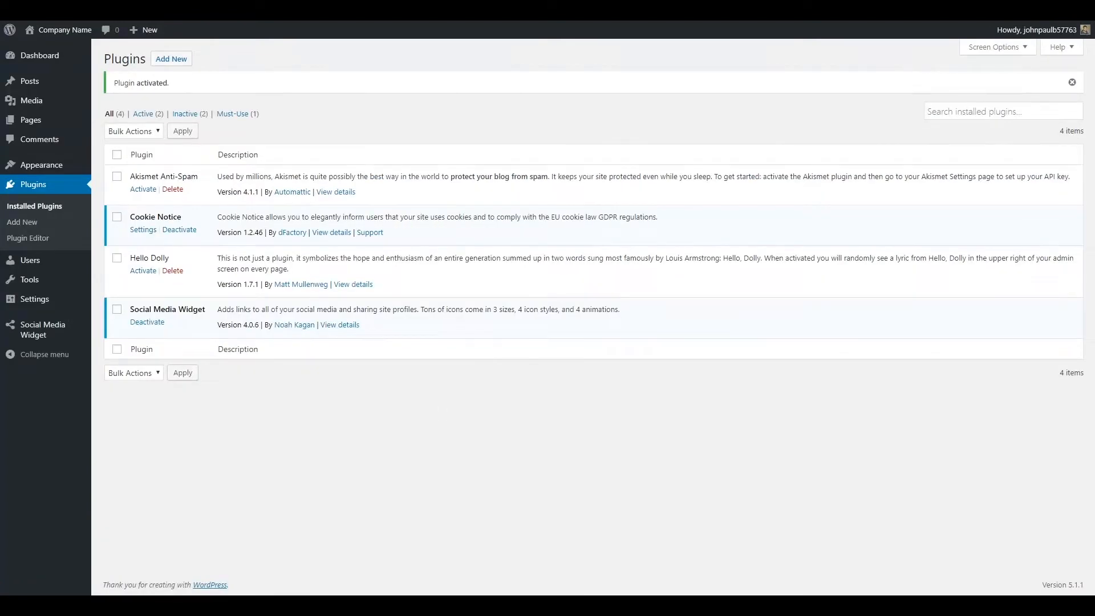
pyautogui.moveTo(914, 273)
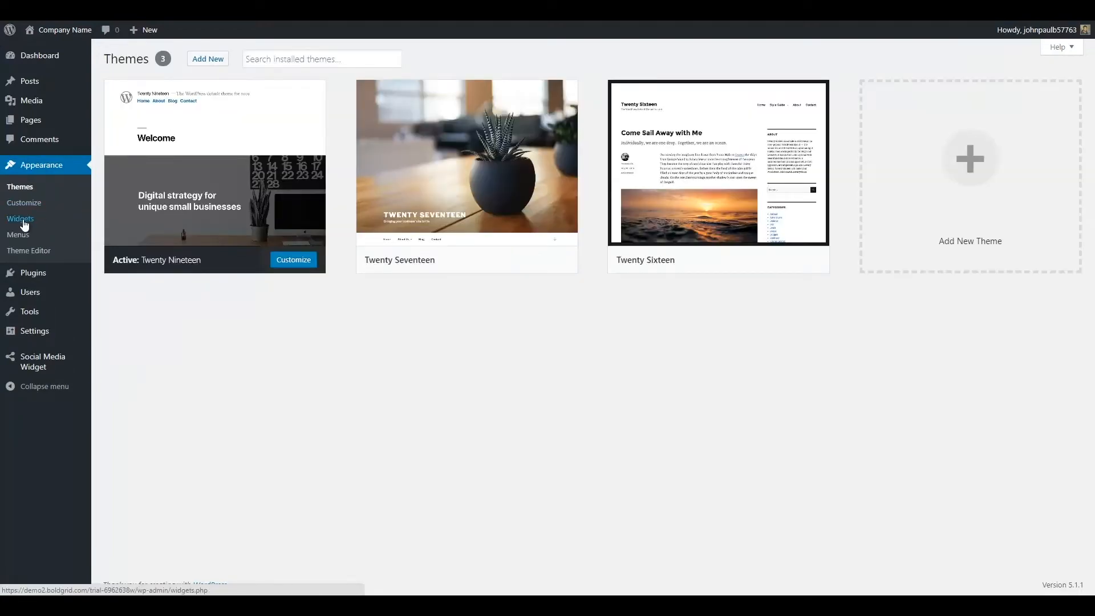
# Step: Drag the Social Media Widget into the Footer area, placing it after the Meta widget
pyautogui.click(19, 218)
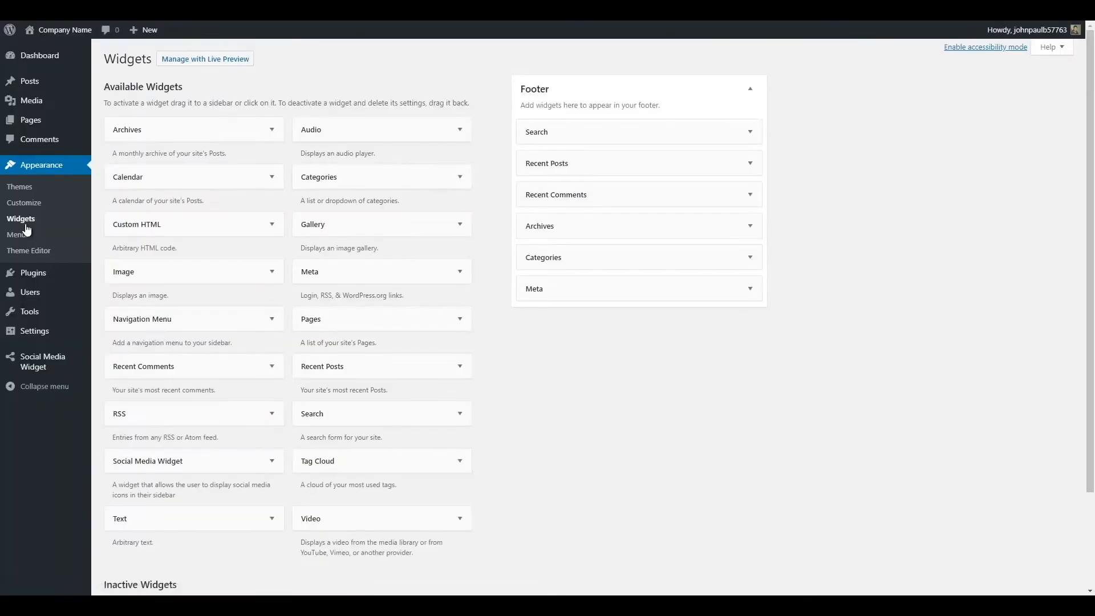
pyautogui.moveTo(209, 407)
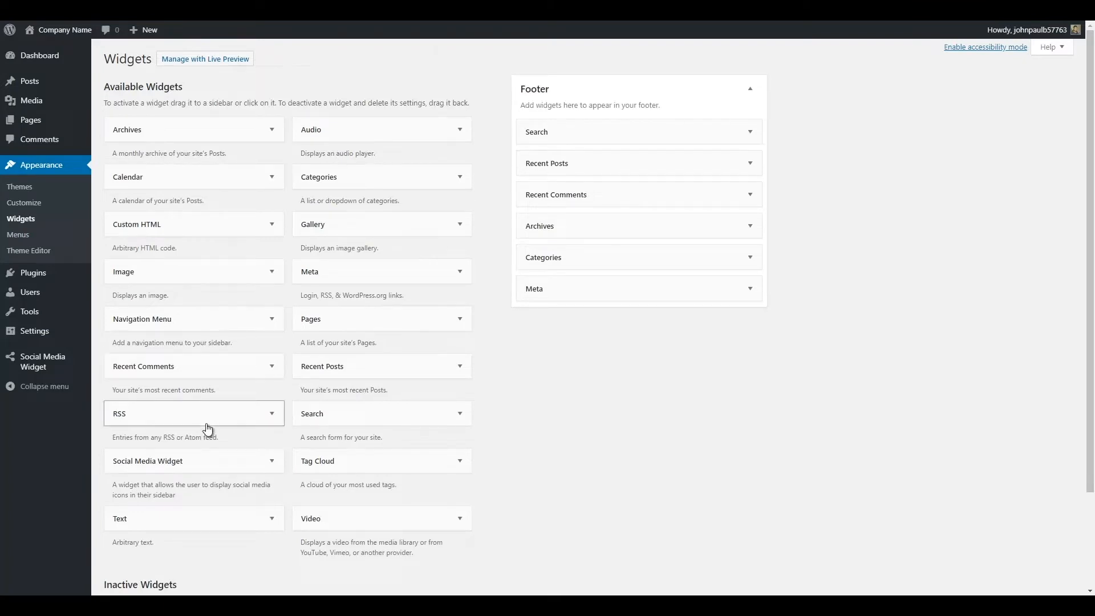
pyautogui.scroll(-3)
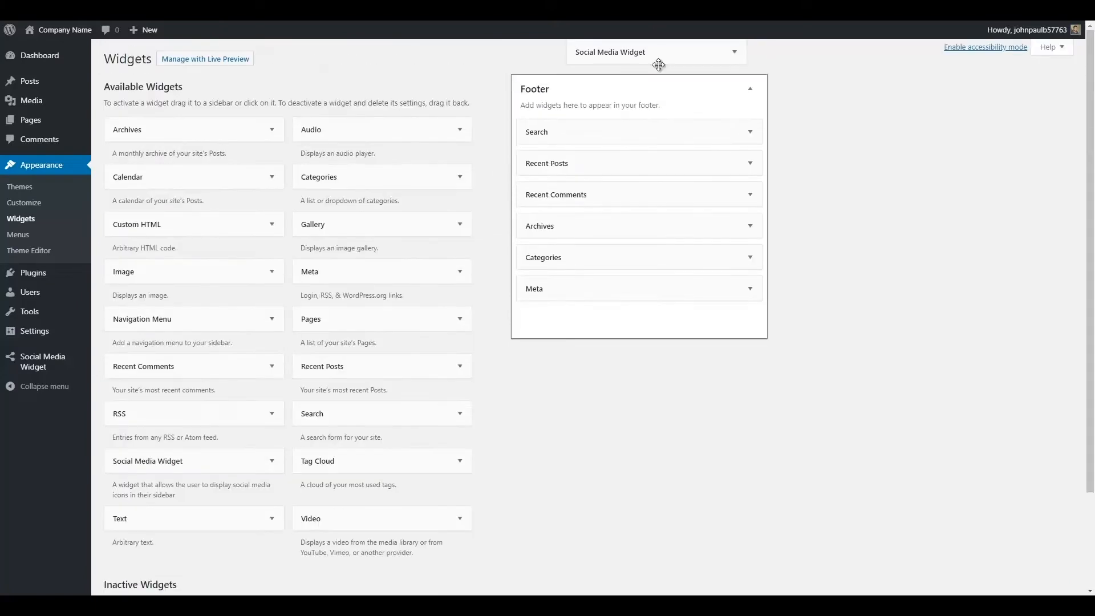
pyautogui.moveTo(656, 51); pyautogui.dragTo(620, 233)
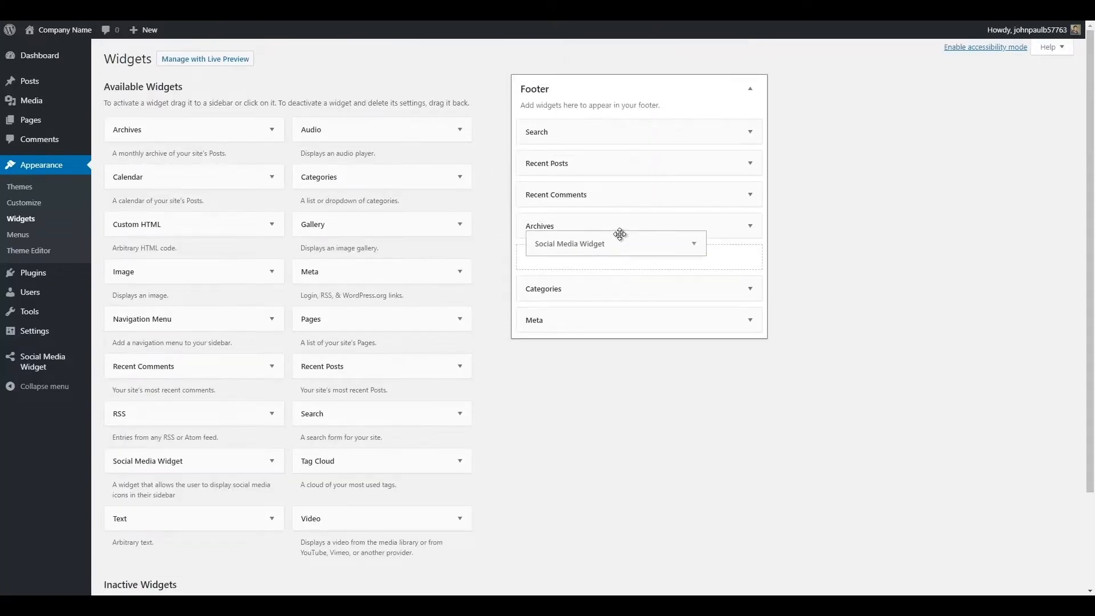
pyautogui.moveTo(615, 243); pyautogui.dragTo(617, 105)
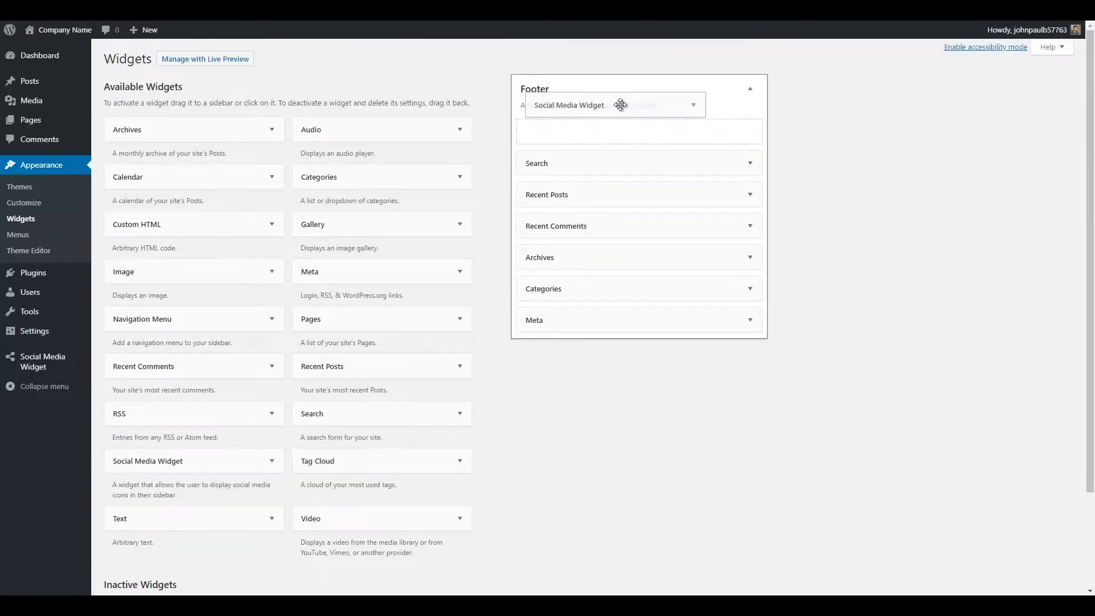
pyautogui.moveTo(620, 105); pyautogui.dragTo(635, 207)
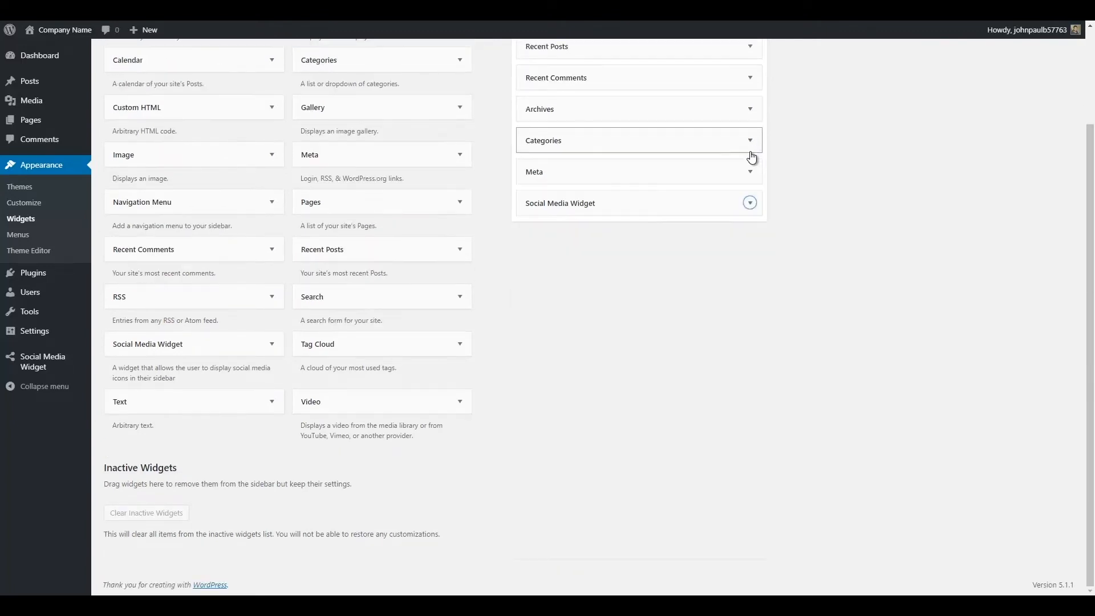
# Step: Title the widget 'Follow Us!', fill in the Facebook URL, save, and check the site footer
pyautogui.click(750, 203)
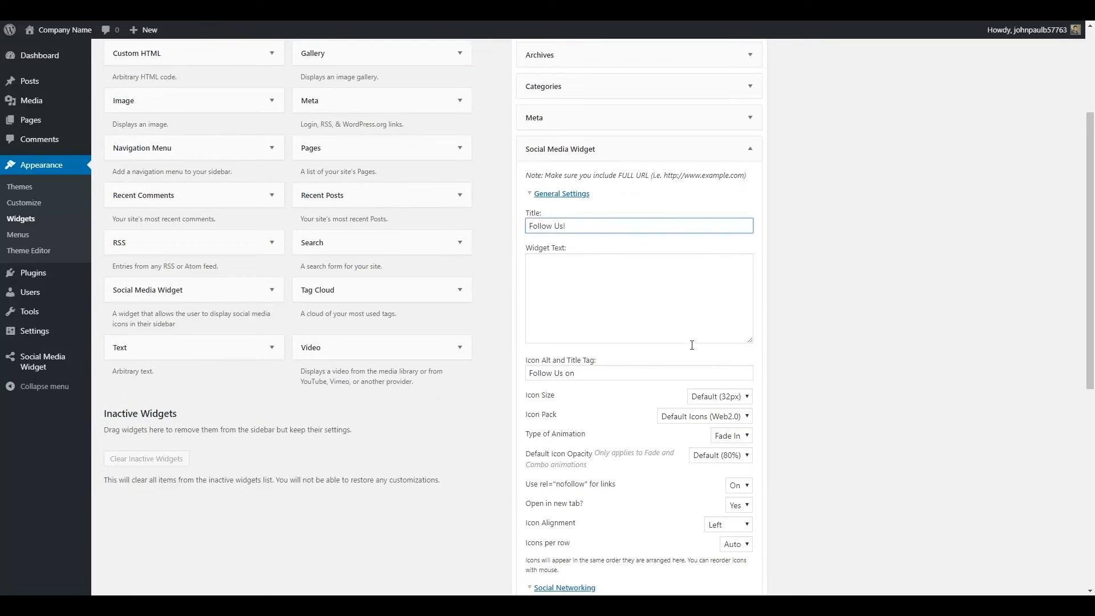
pyautogui.scroll(-3)
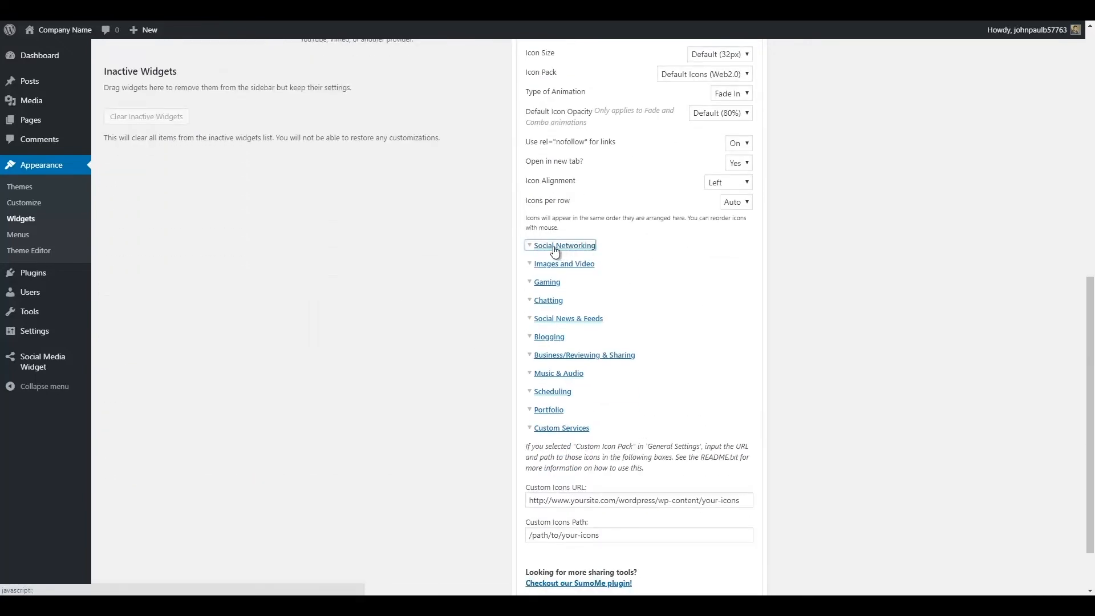
pyautogui.click(564, 245)
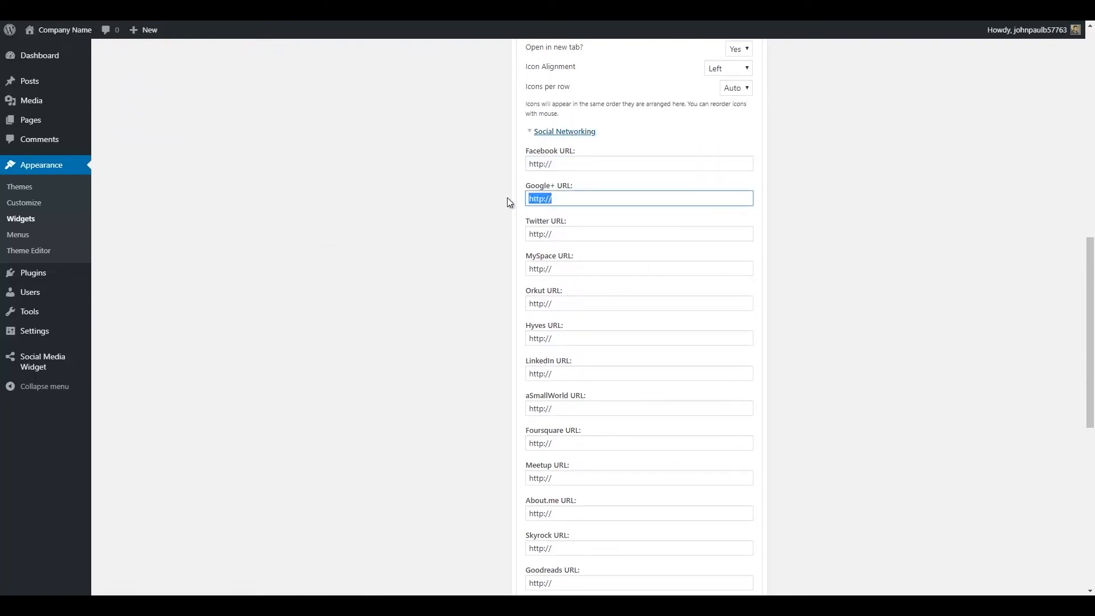
pyautogui.scroll(-3)
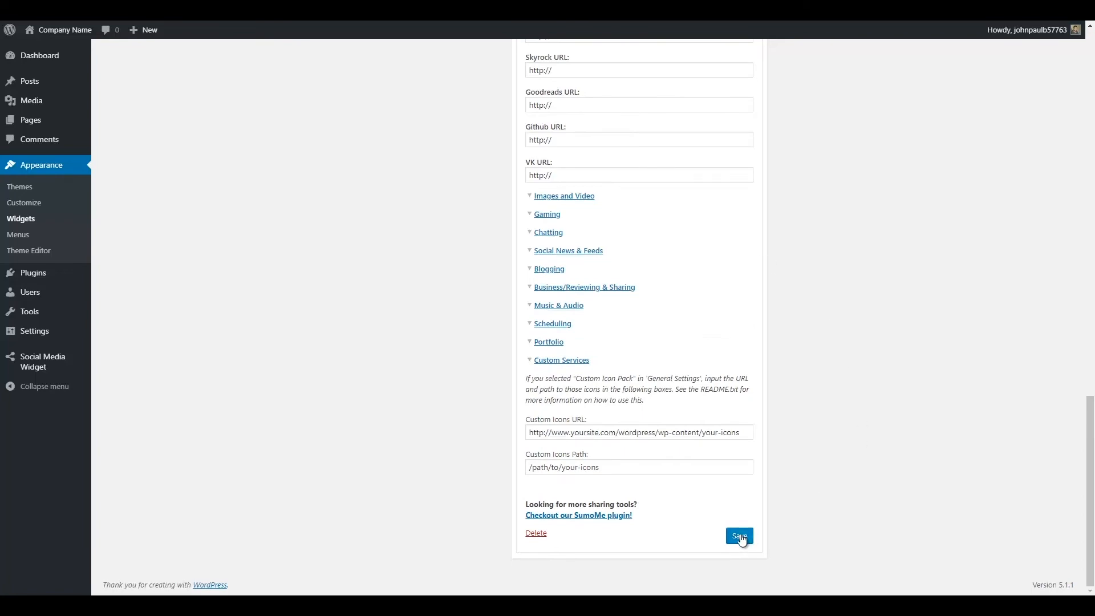
pyautogui.click(739, 536)
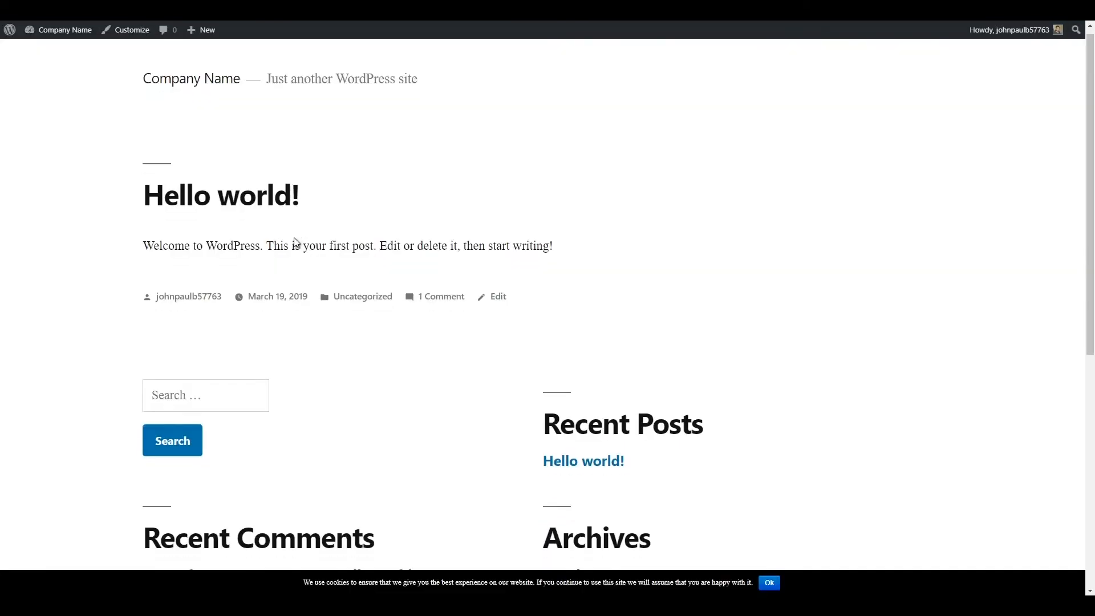
pyautogui.scroll(-3)
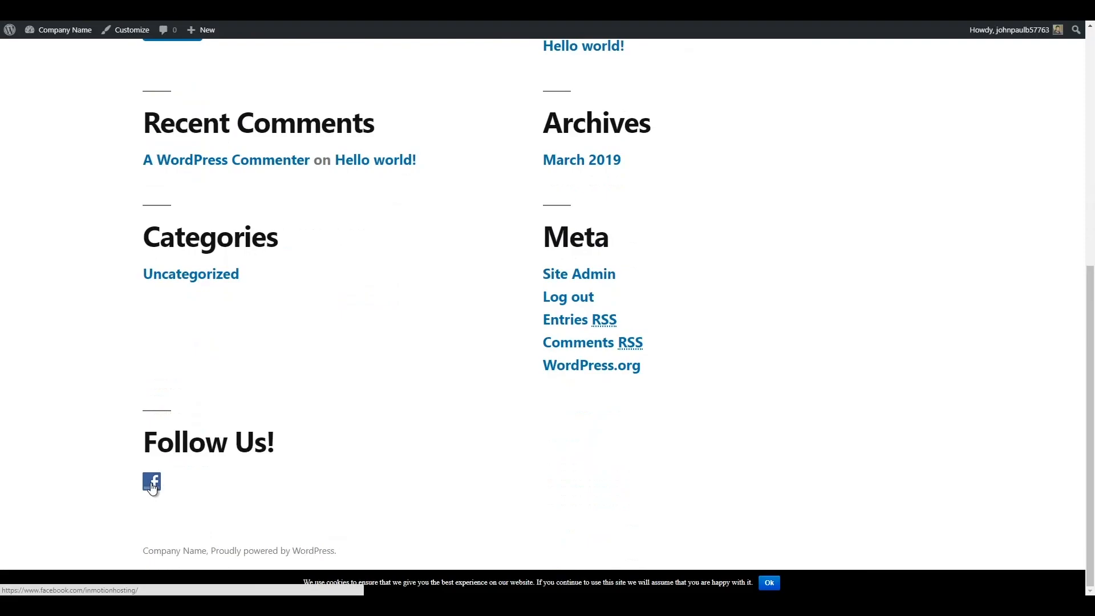